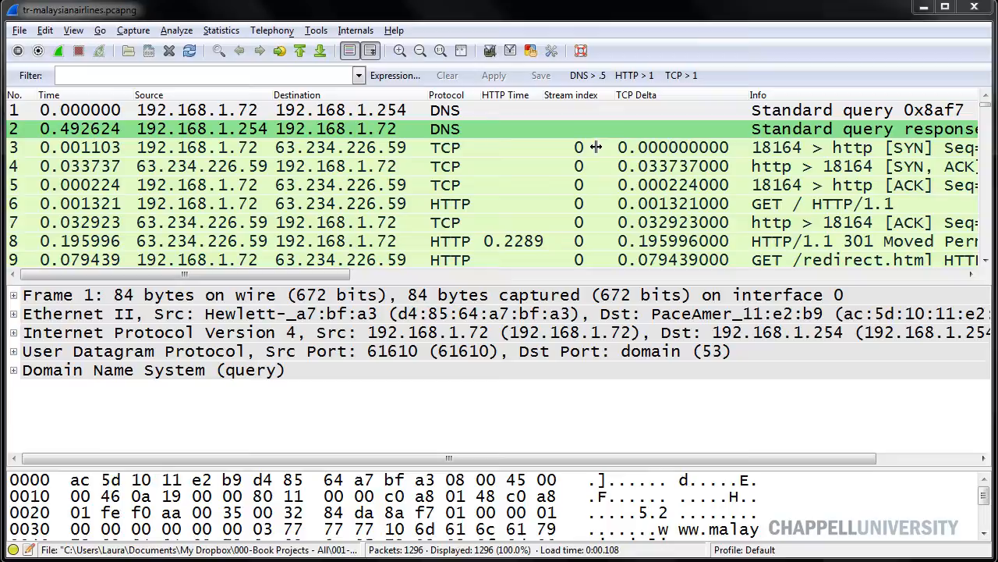
mouse_move(503, 295)
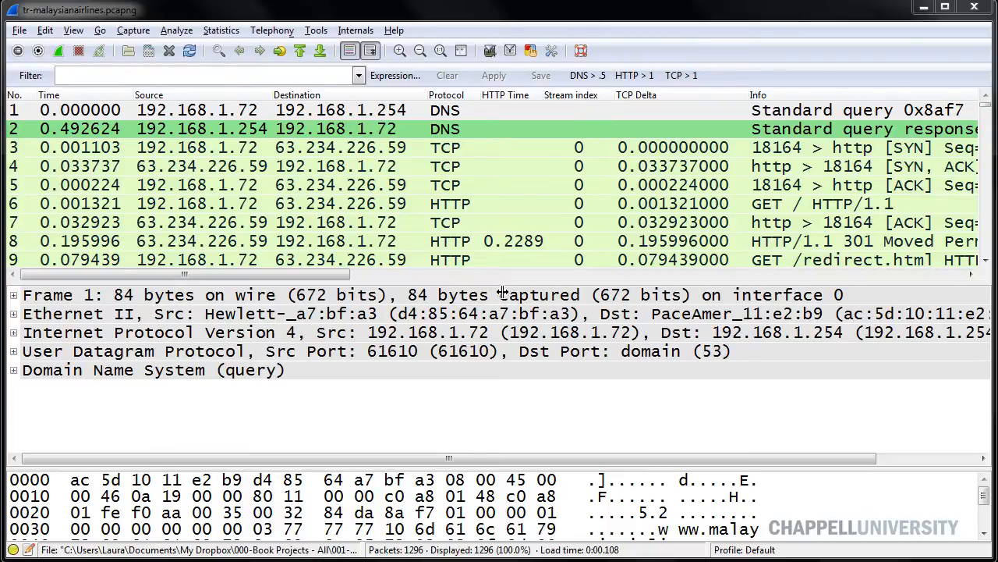
mouse_move(475, 300)
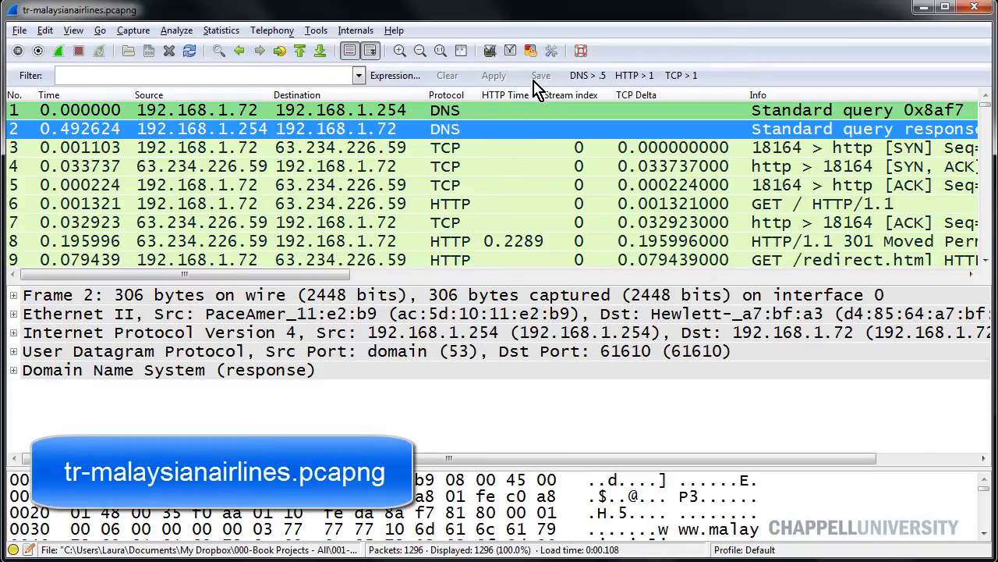
mouse_move(682, 113)
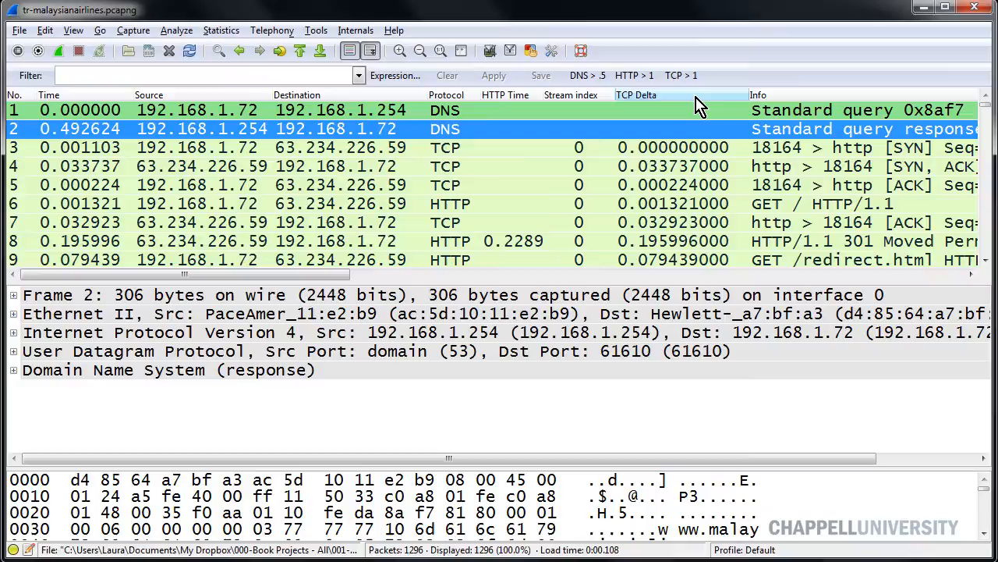
mouse_move(581, 101)
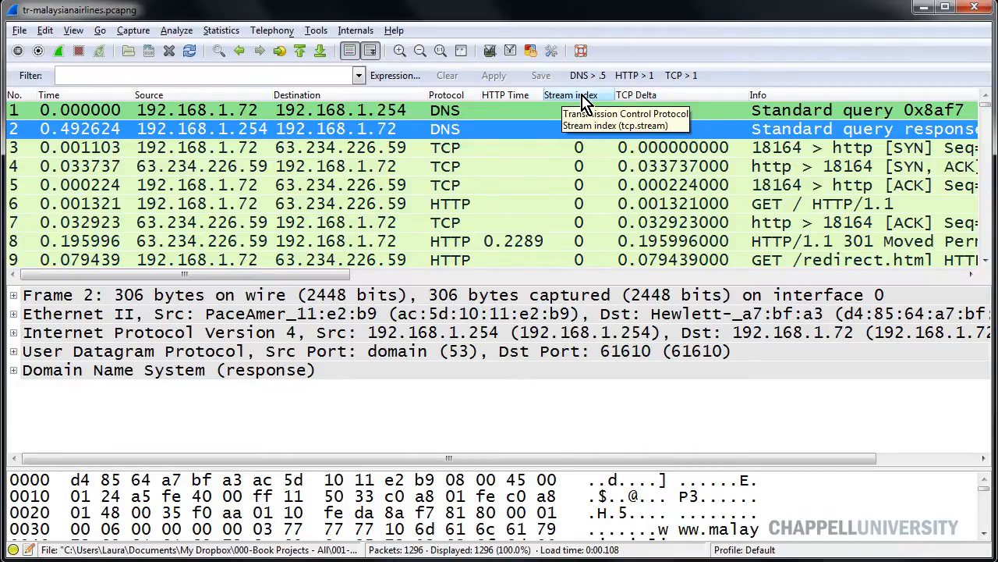
mouse_move(505, 95)
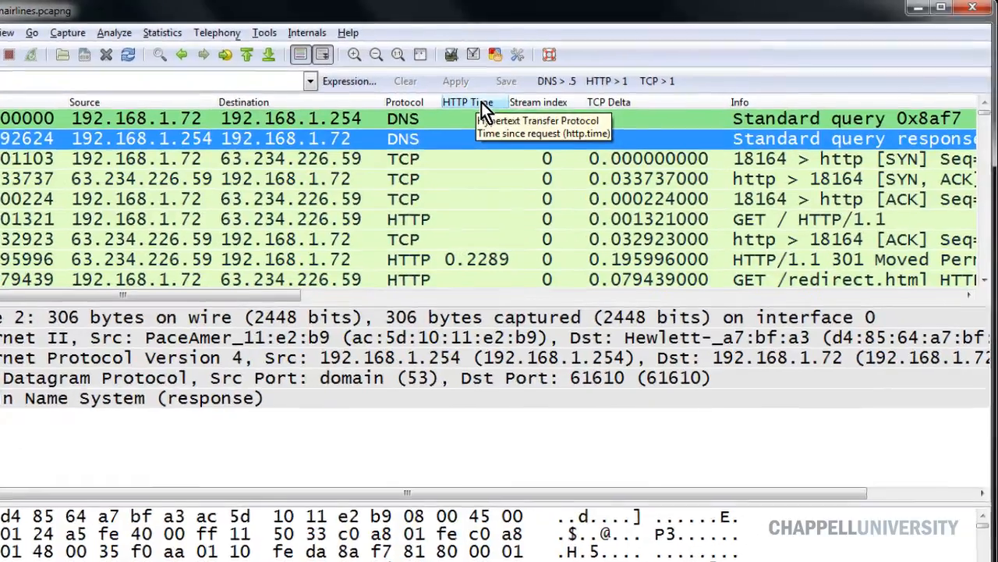
- Hide the HTTP Time, Stream index and TCP Delta columns and enlarge the details pane
right_click(466, 101)
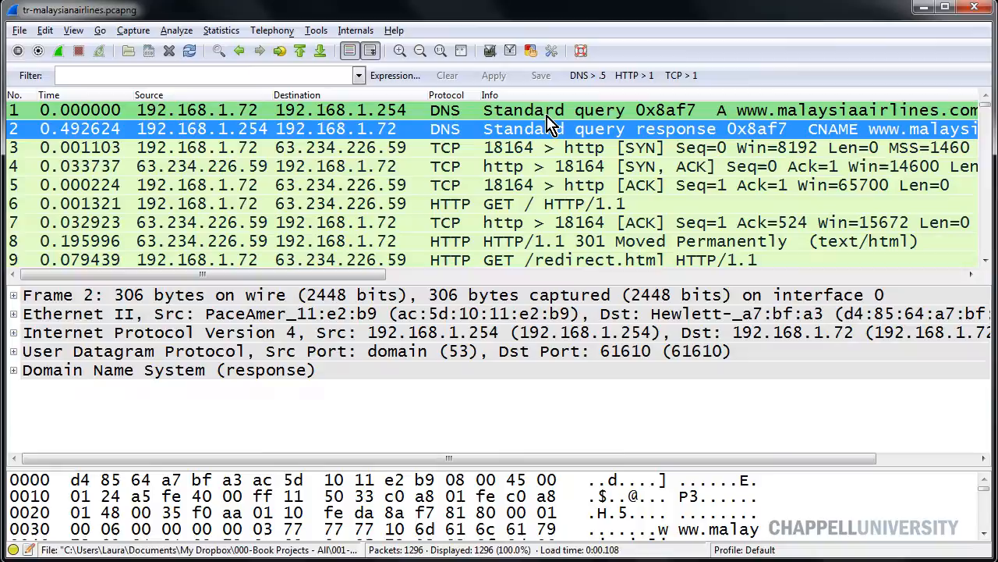
mouse_move(549, 133)
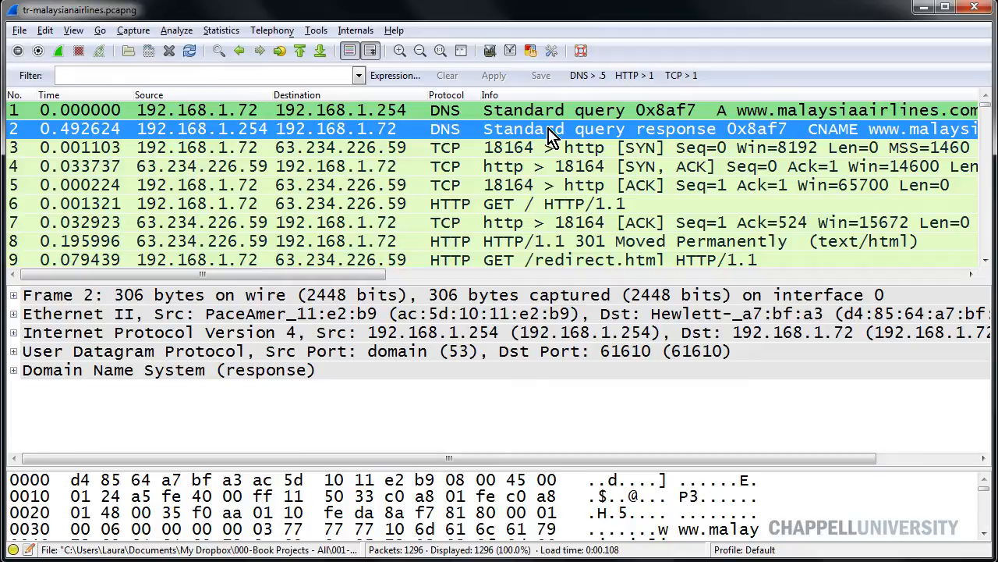
mouse_move(502, 284)
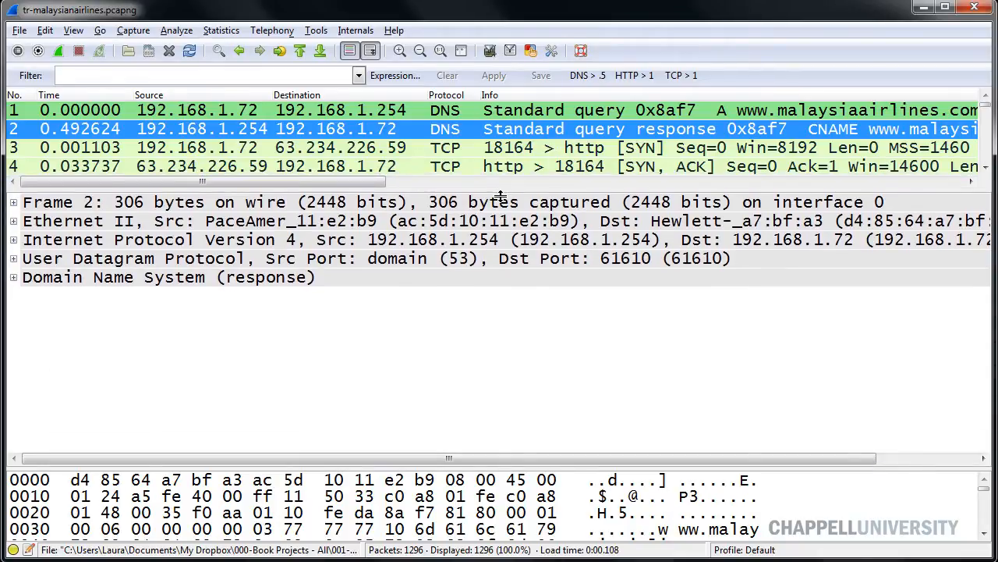
mouse_move(378, 284)
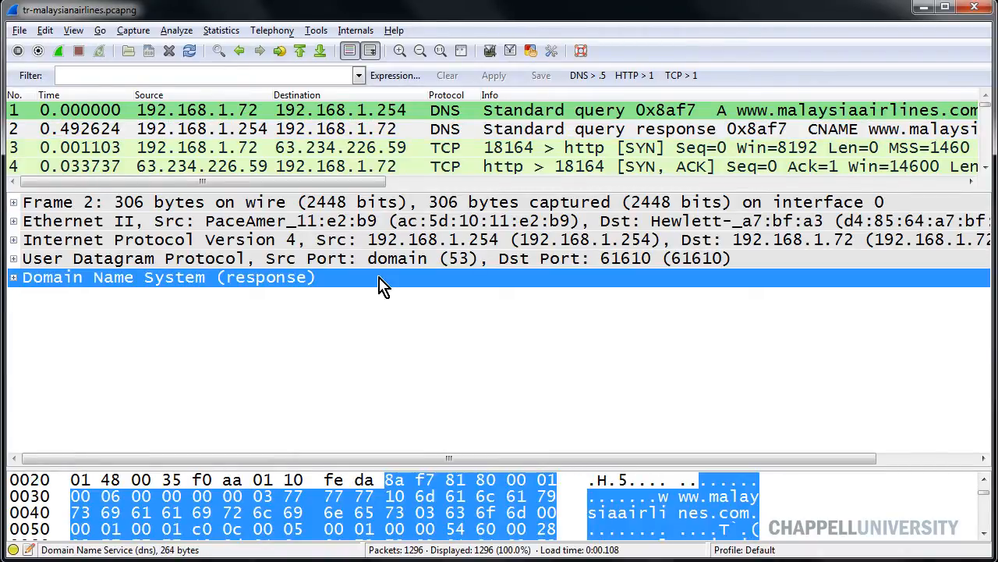
- Expand frame 2's DNS flags to reveal the Reply code field, dns.flags.rcode
left_click(14, 277)
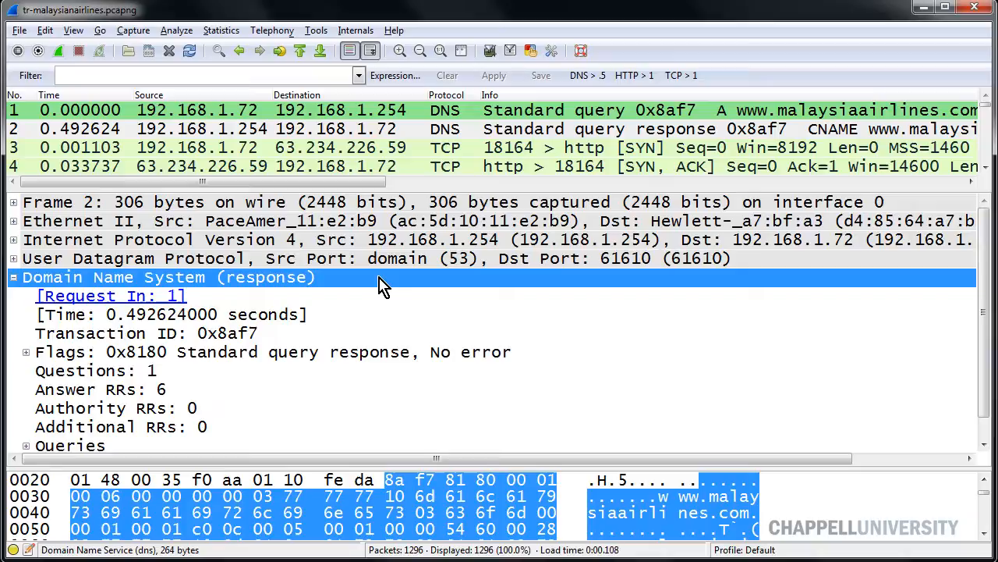
mouse_move(332, 351)
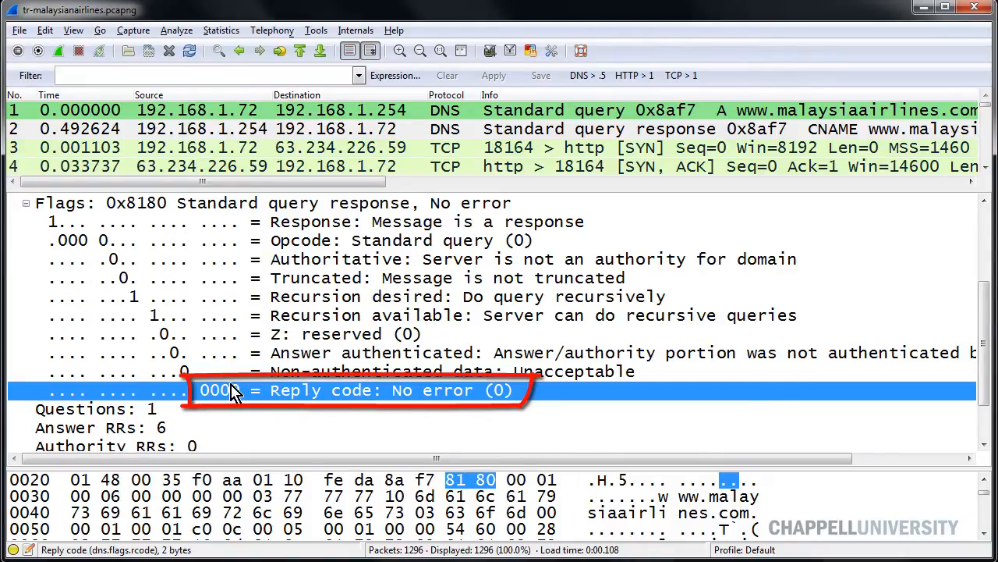
mouse_move(301, 402)
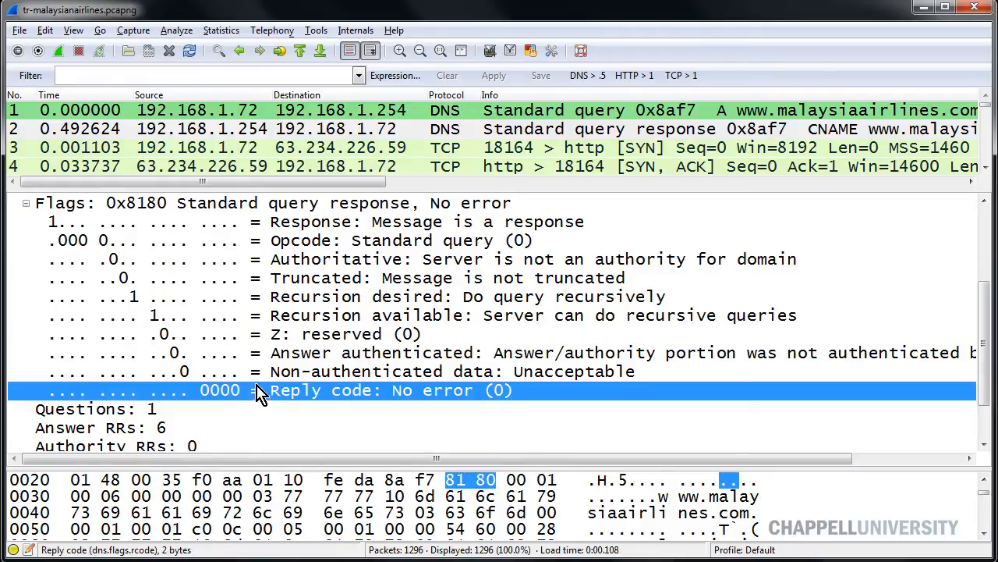
mouse_move(278, 401)
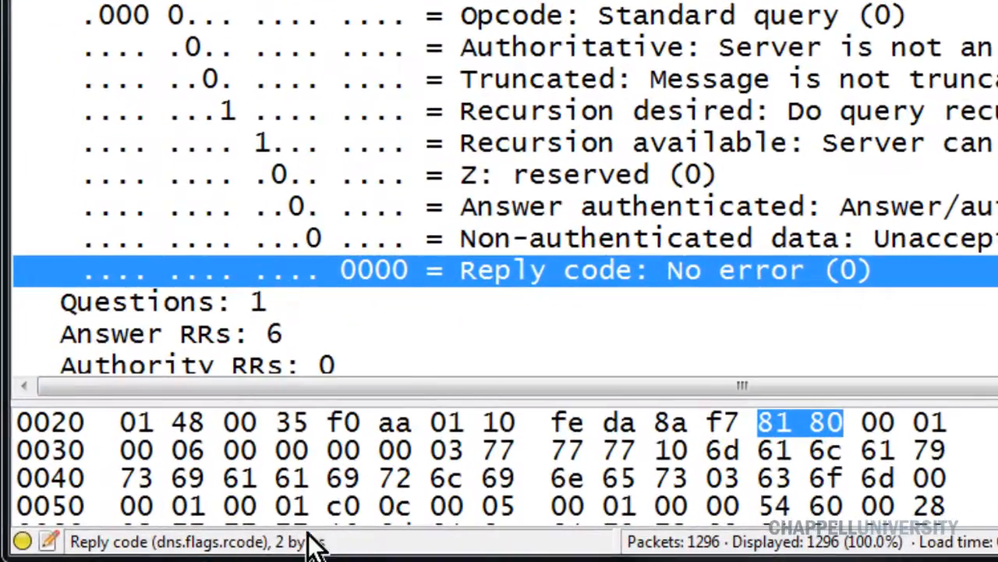
mouse_move(172, 550)
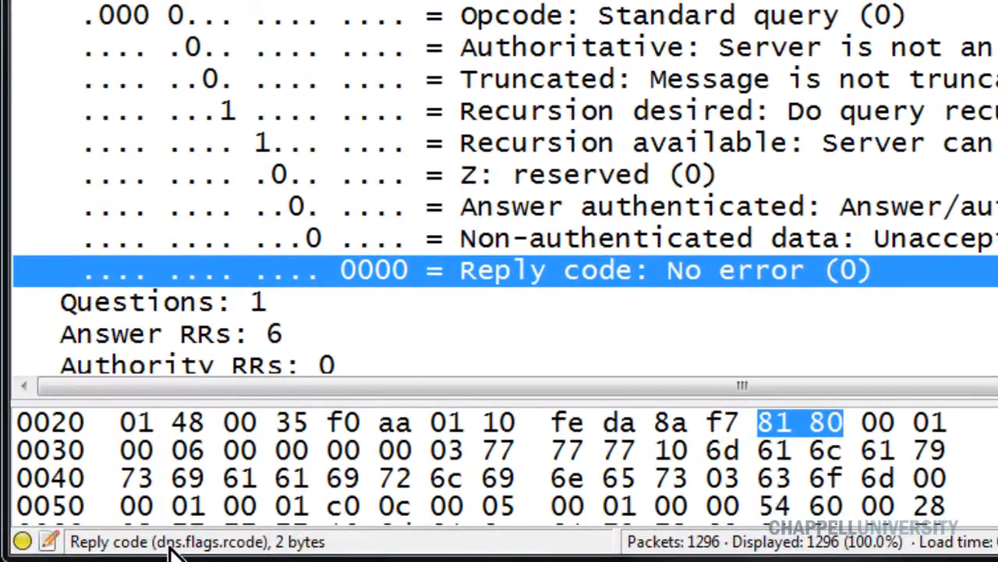
mouse_move(534, 281)
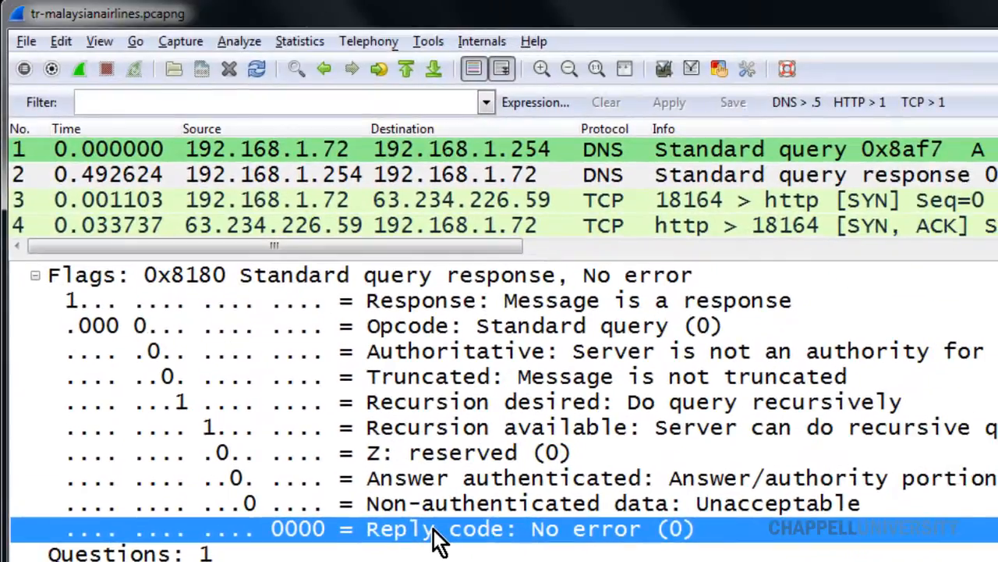
- Prepare a Not Selected filter from Reply code, giving !(dns.flags.rcode == 0)
right_click(437, 528)
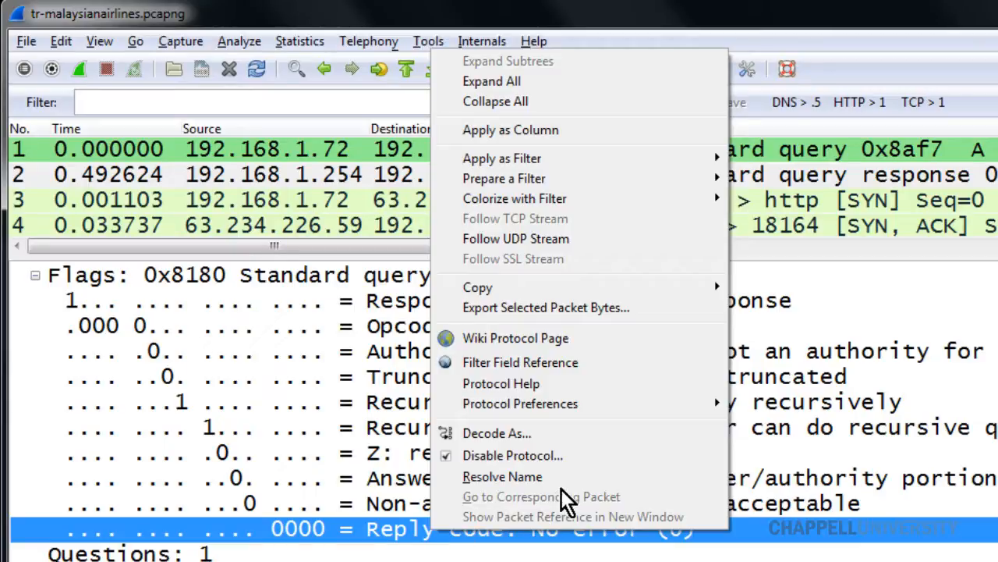
mouse_move(504, 178)
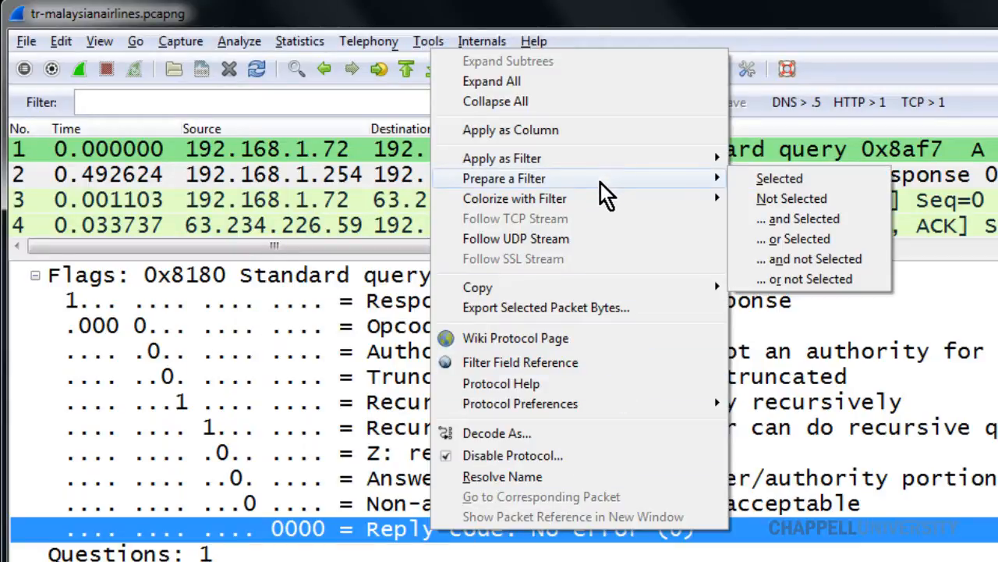
mouse_move(792, 198)
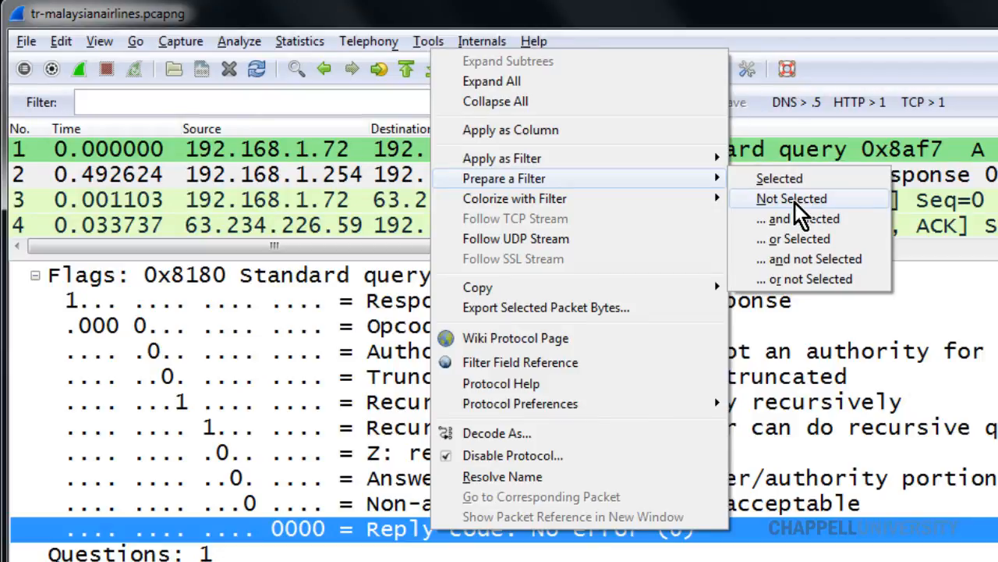
left_click(791, 198)
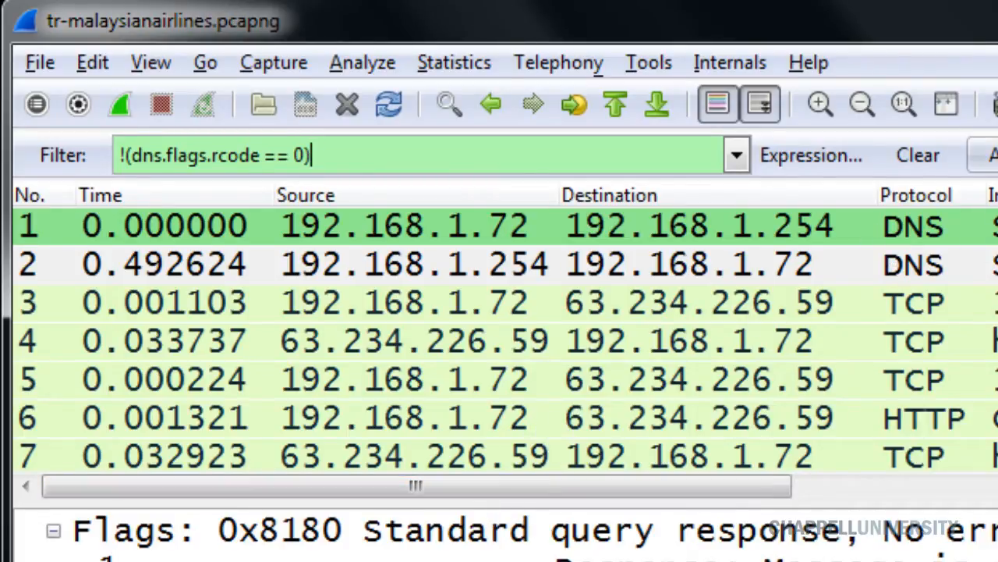
- Apply !(dns.flags.rcode == 0) and select packet 1 of the 1272 shown
left_click(493, 75)
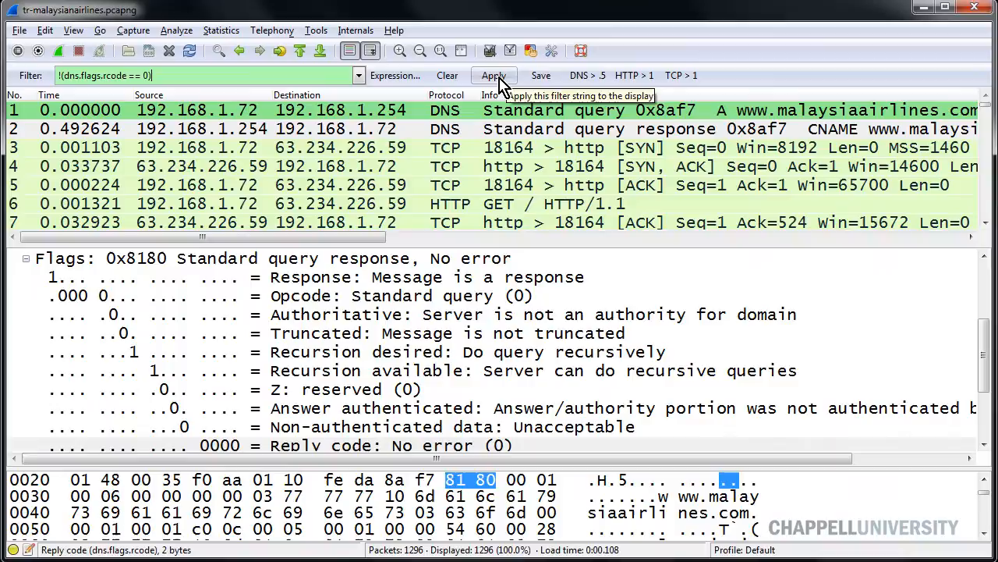
left_click(493, 75)
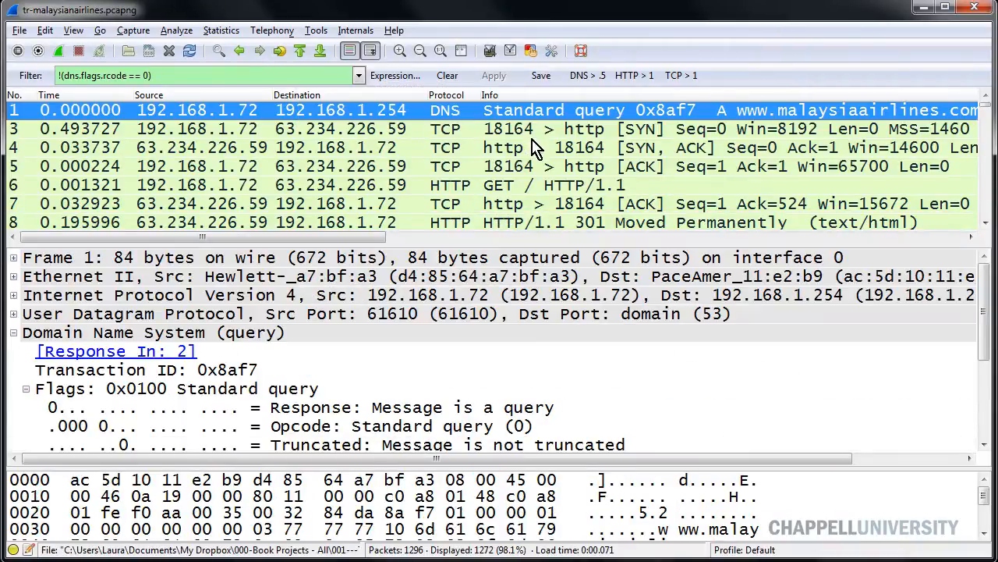
mouse_move(460, 217)
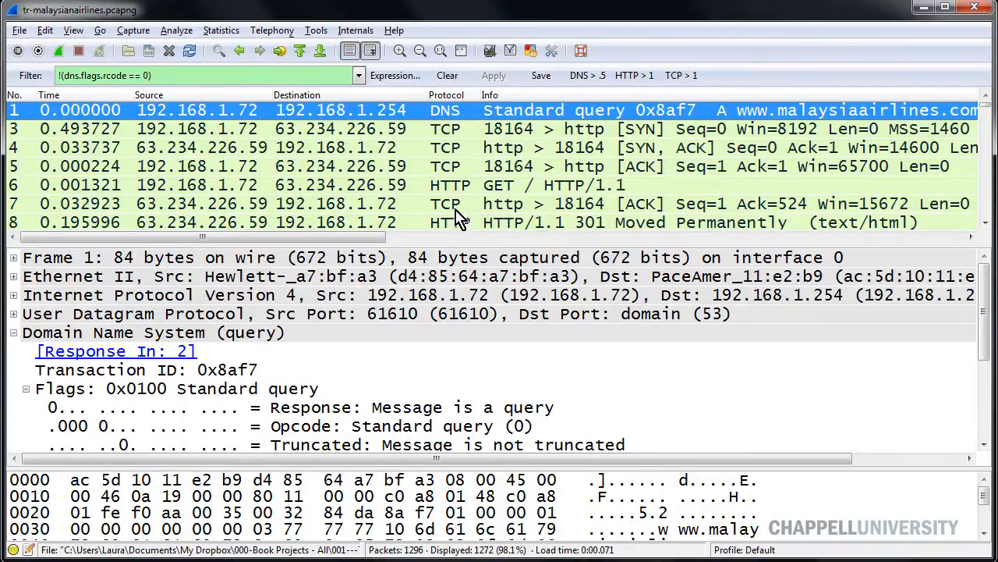
mouse_move(425, 257)
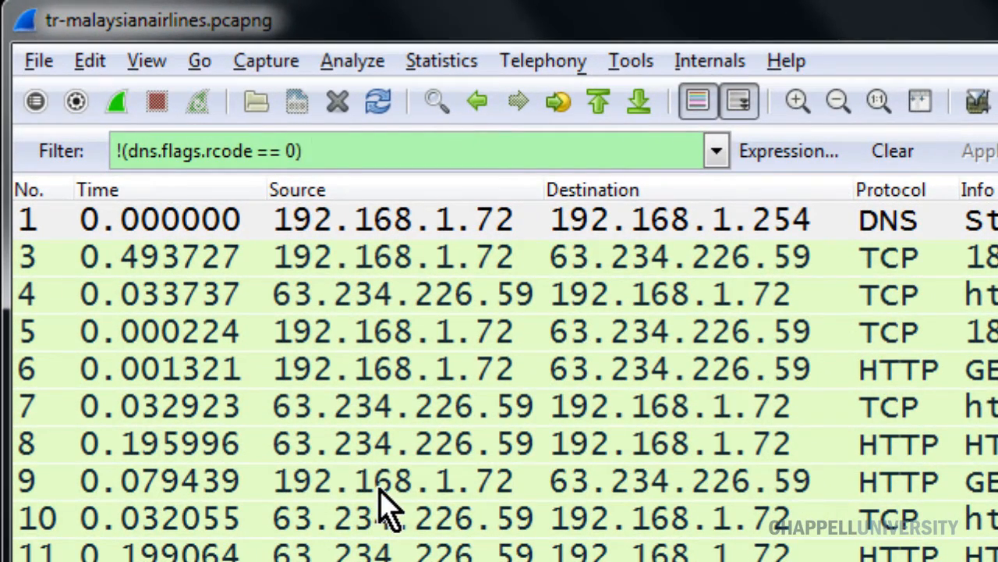
- Rewrite the filter as dns.flags.rcode != 0 and check its warning tooltip
left_click(413, 151)
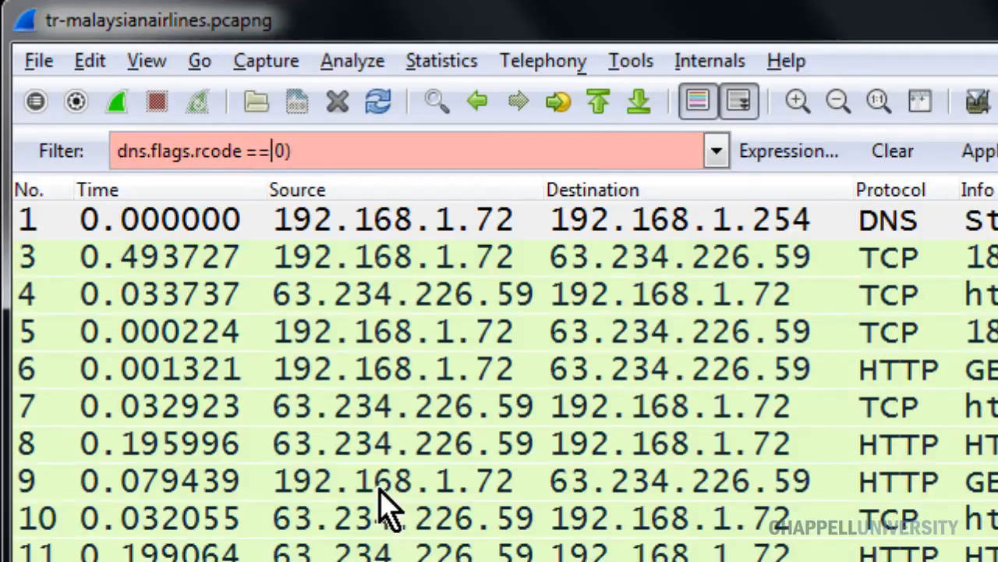
type("!")
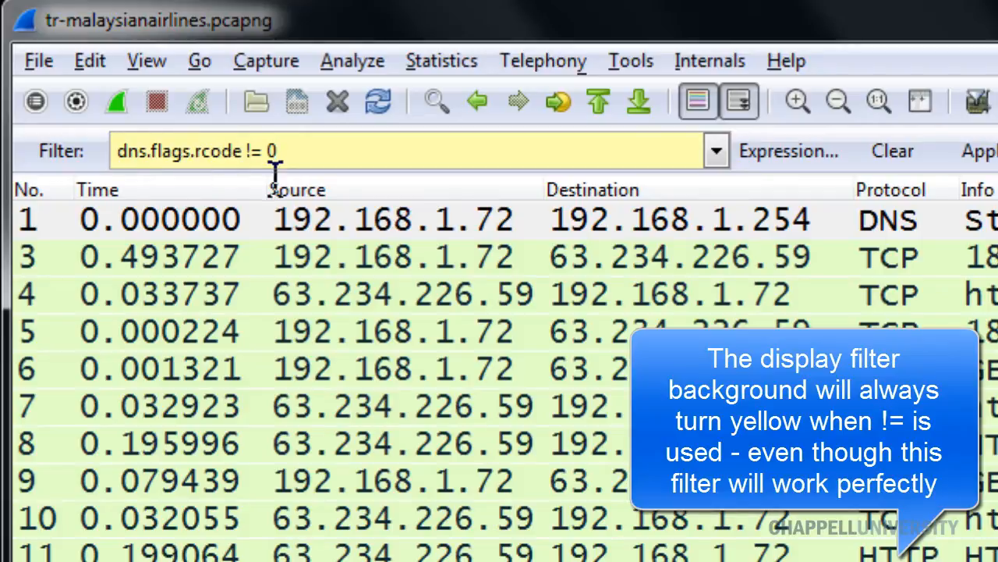
double_click(179, 151)
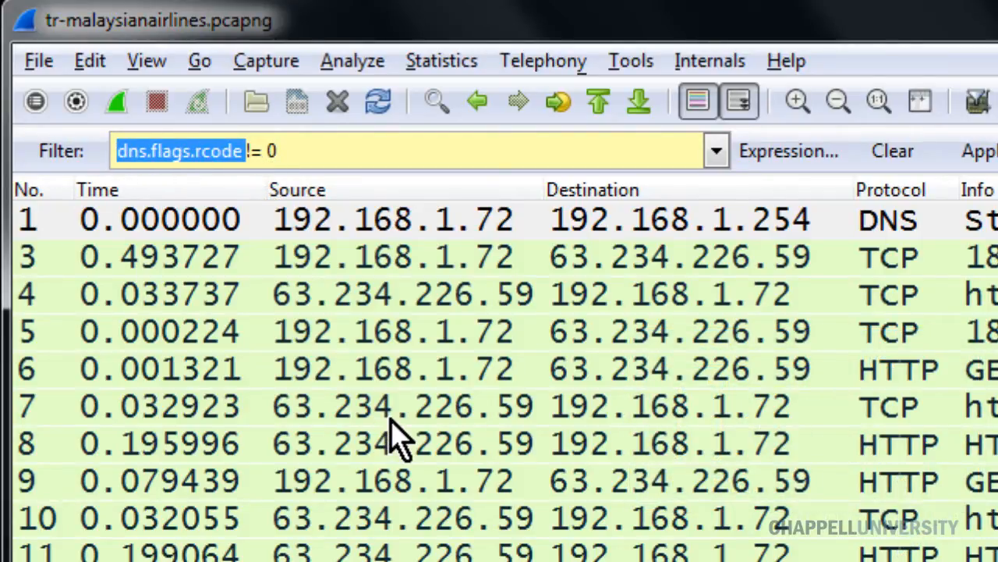
mouse_move(441, 433)
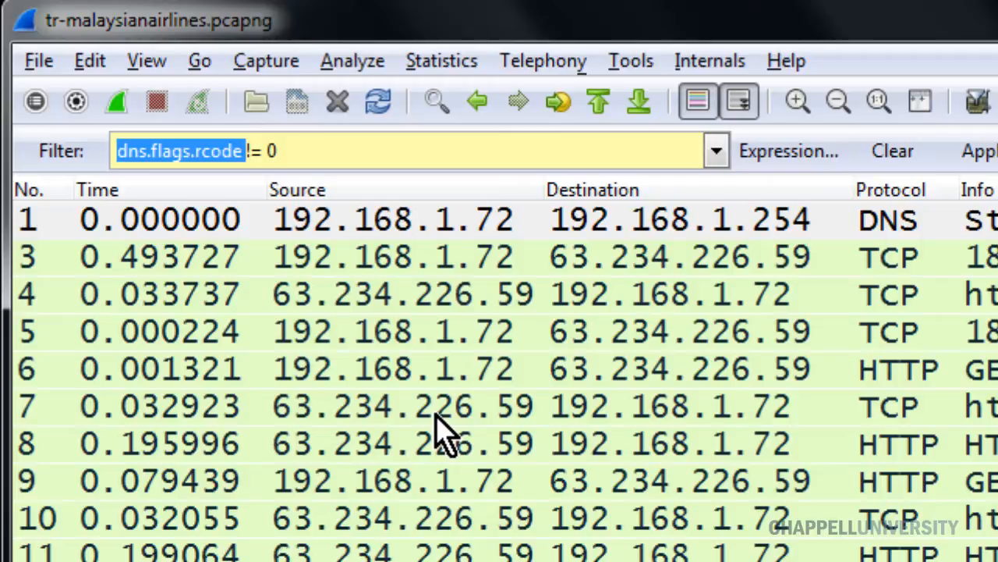
mouse_move(301, 148)
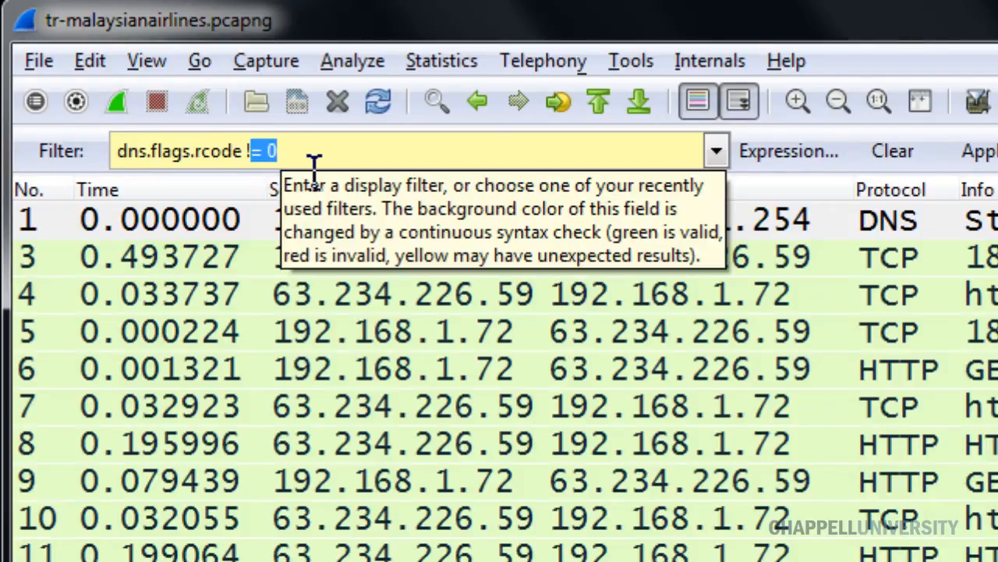
- Apply dns.flags.rcode != 0, matching 0 of 1296 packets
left_click(493, 75)
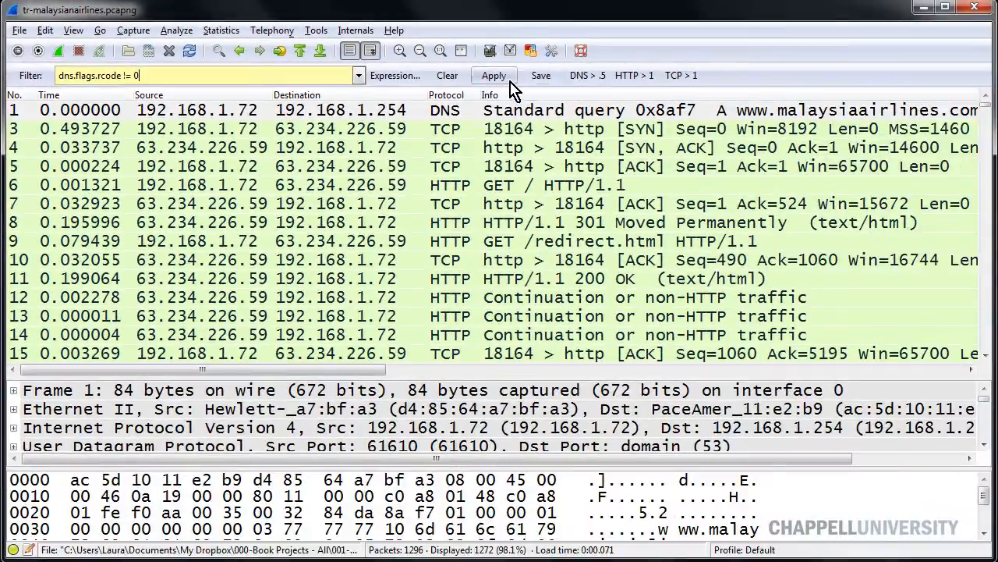
left_click(494, 75)
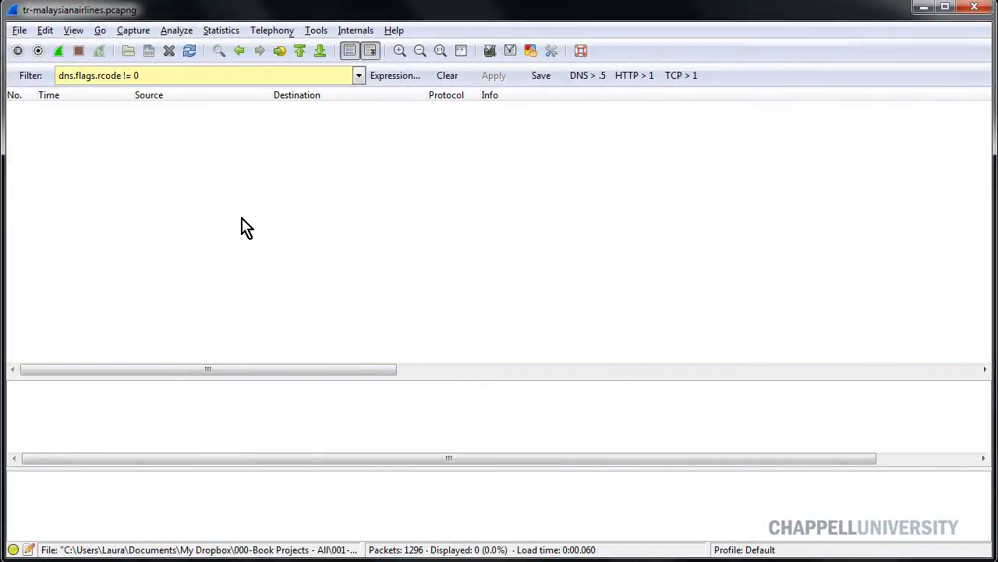
mouse_move(248, 219)
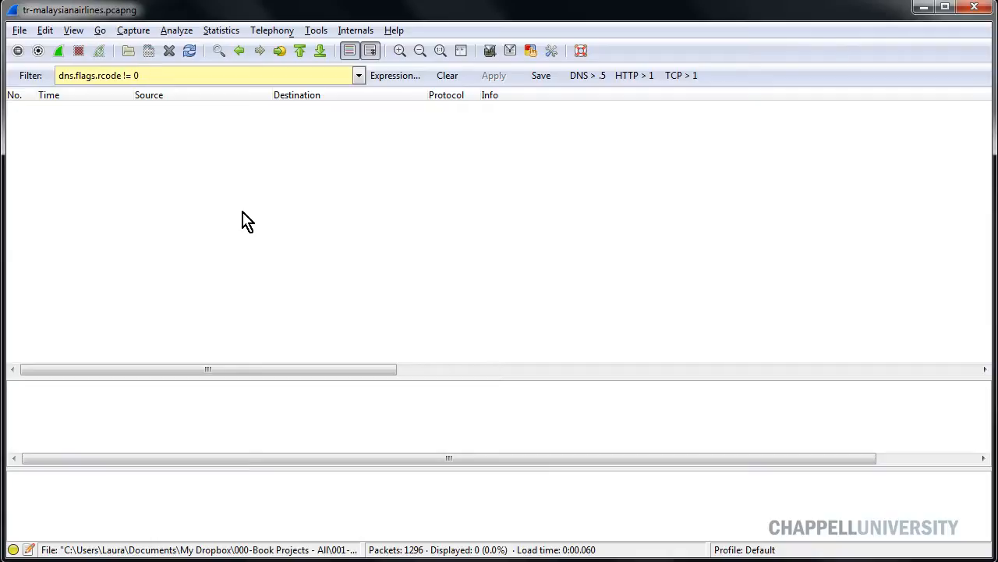
mouse_move(267, 231)
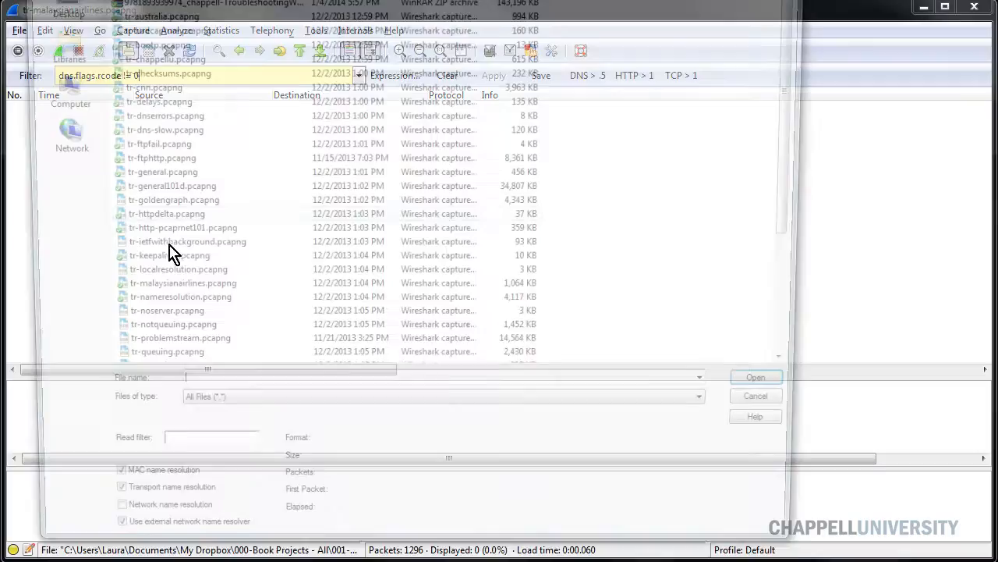
- Open tr-dnserrors.pcapng, showing 8 of 24 packets as Server failures
type("tr-dnserrors.pcapng")
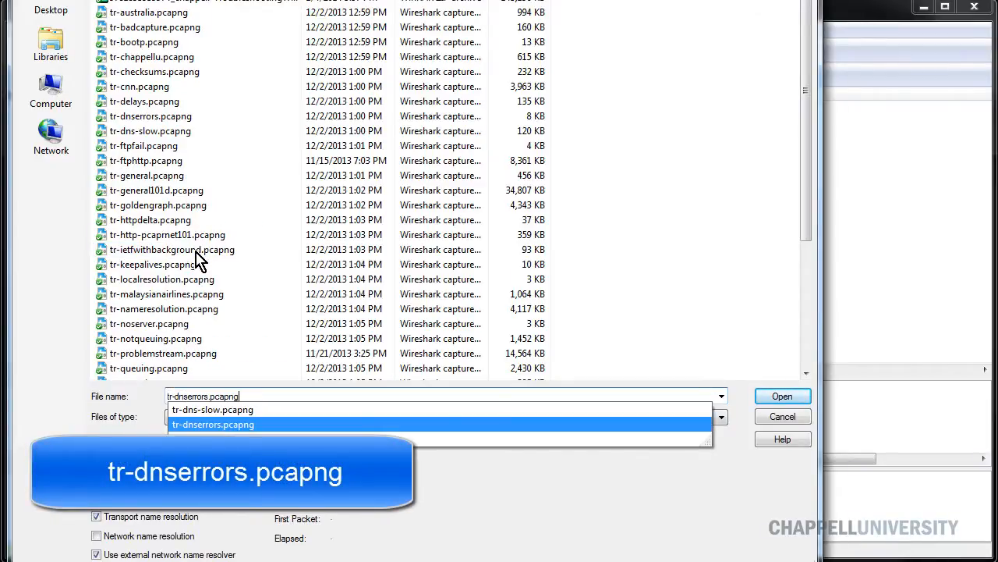
left_click(782, 396)
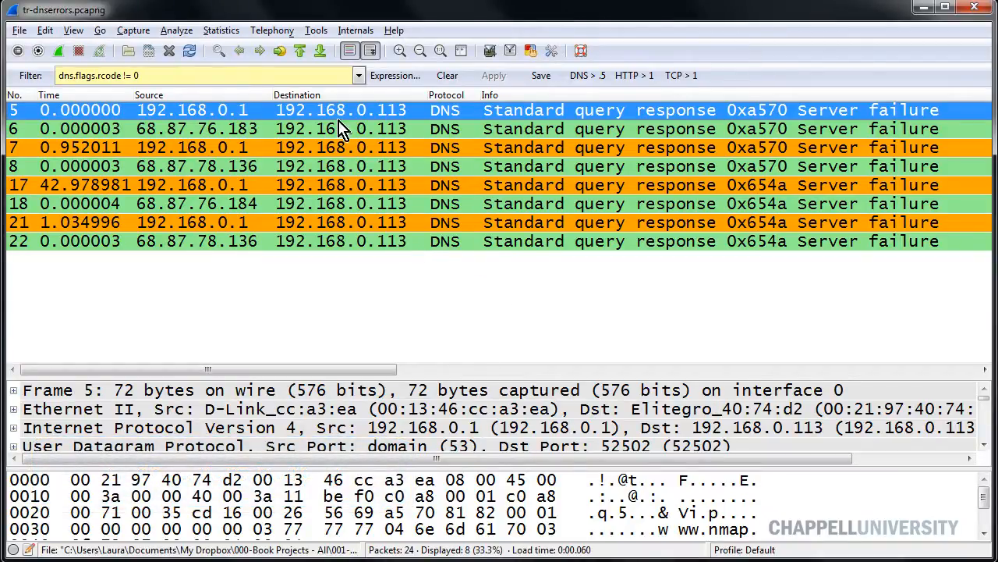
mouse_move(737, 149)
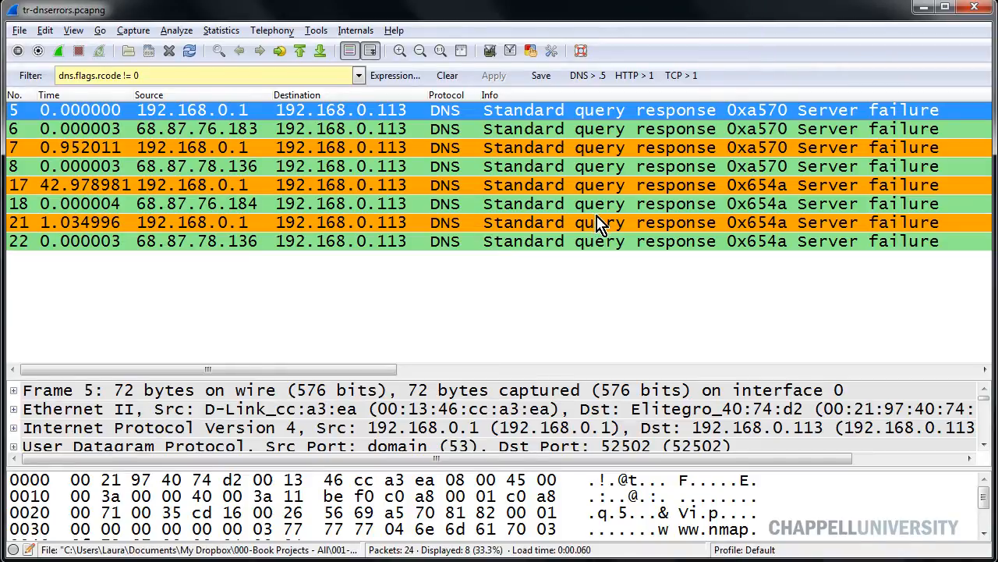
mouse_move(579, 274)
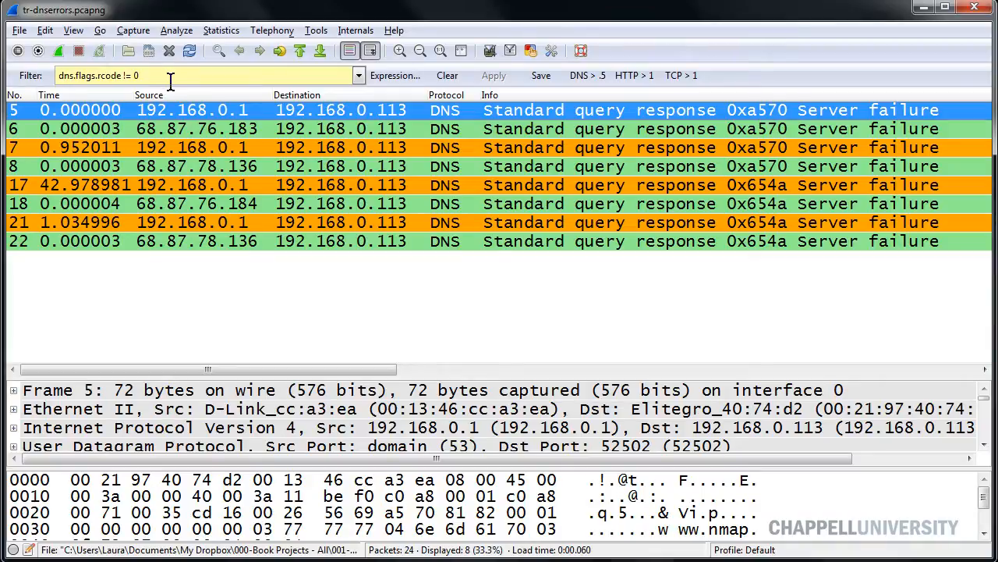
- Replace the filter with dns.flags.rcode > 0 and apply it
triple_click(102, 75)
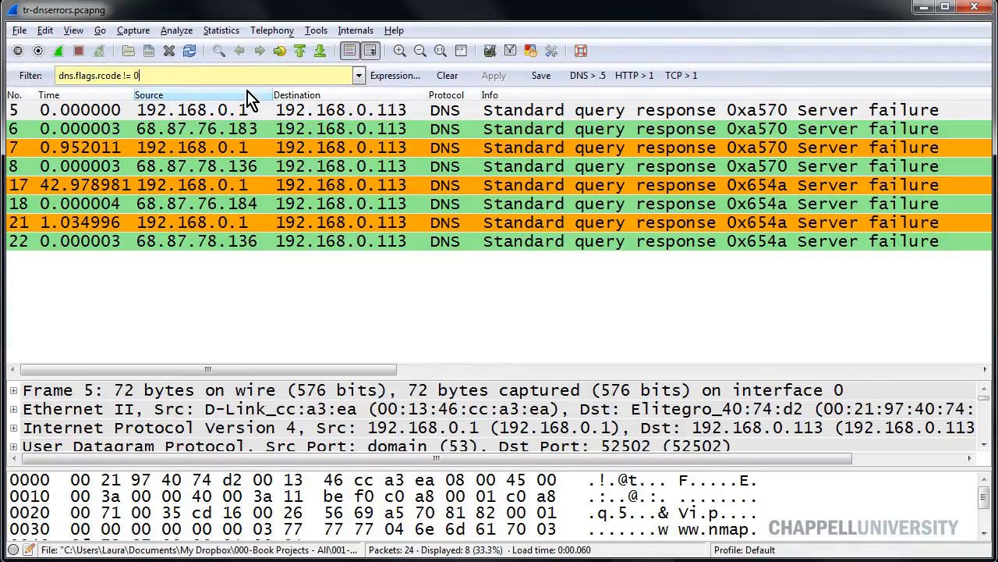
mouse_move(251, 102)
type(">")
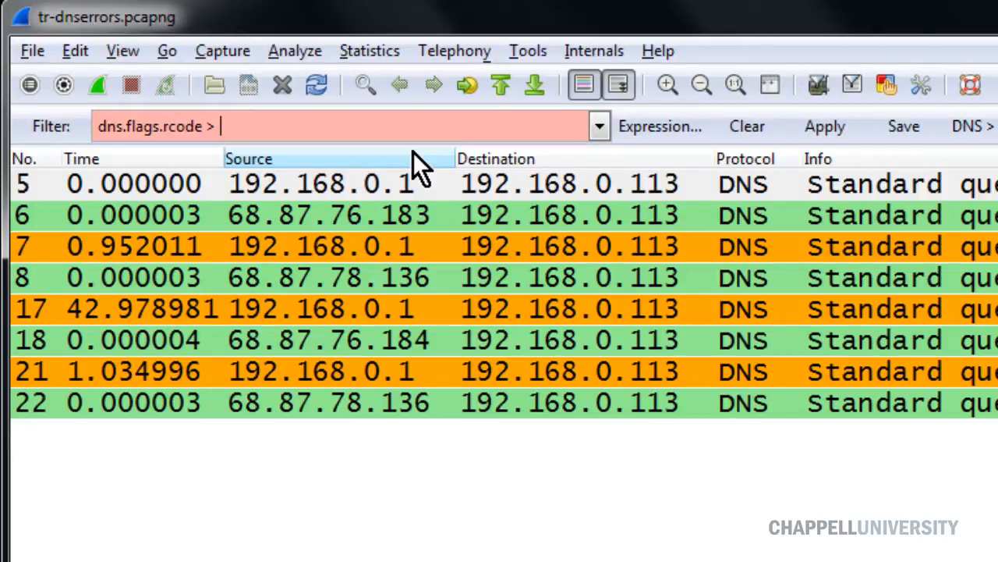
type("0")
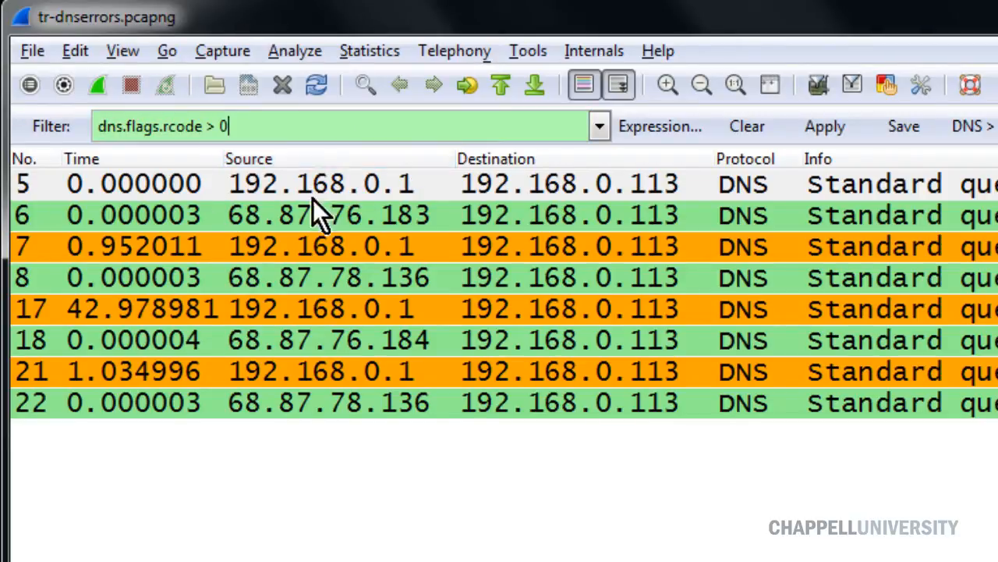
mouse_move(295, 269)
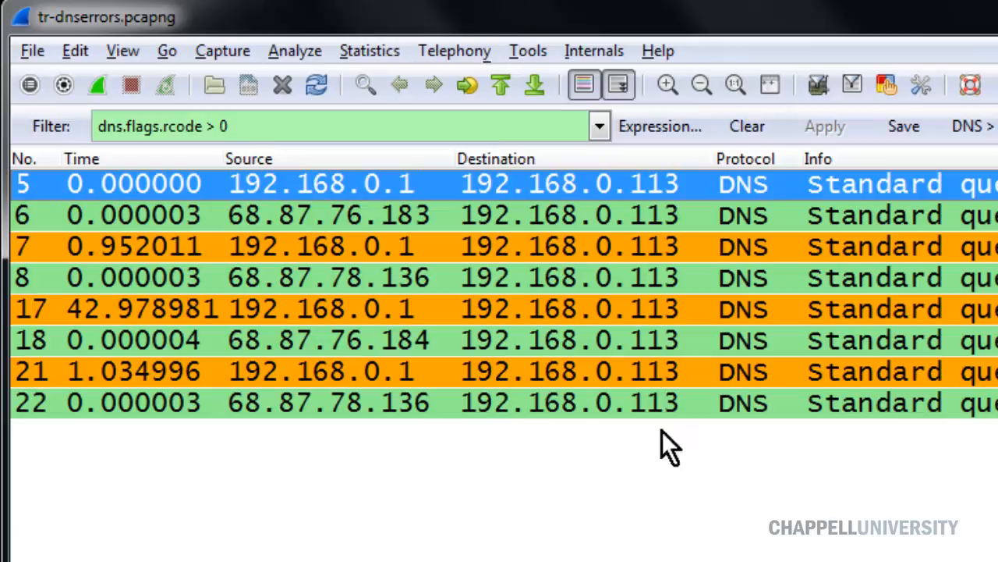
mouse_move(266, 125)
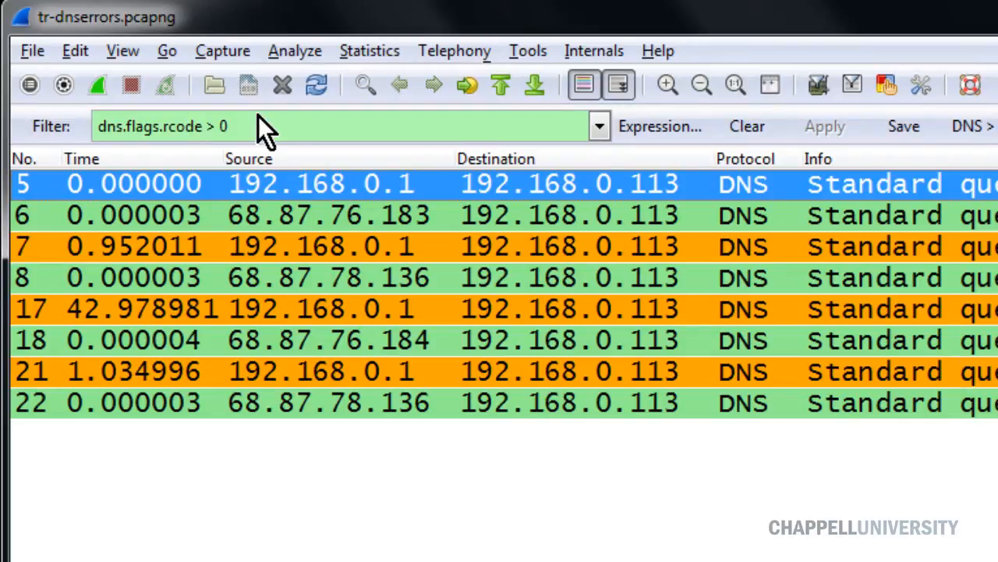
mouse_move(889, 500)
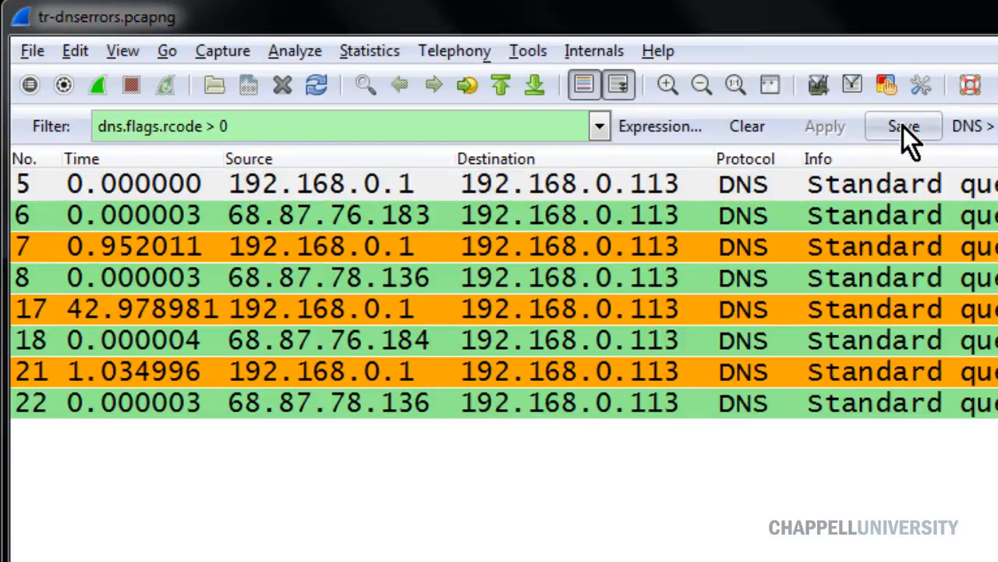
- Save dns.flags.rcode > 0 as a filter button named 'DNS Errs'
left_click(903, 125)
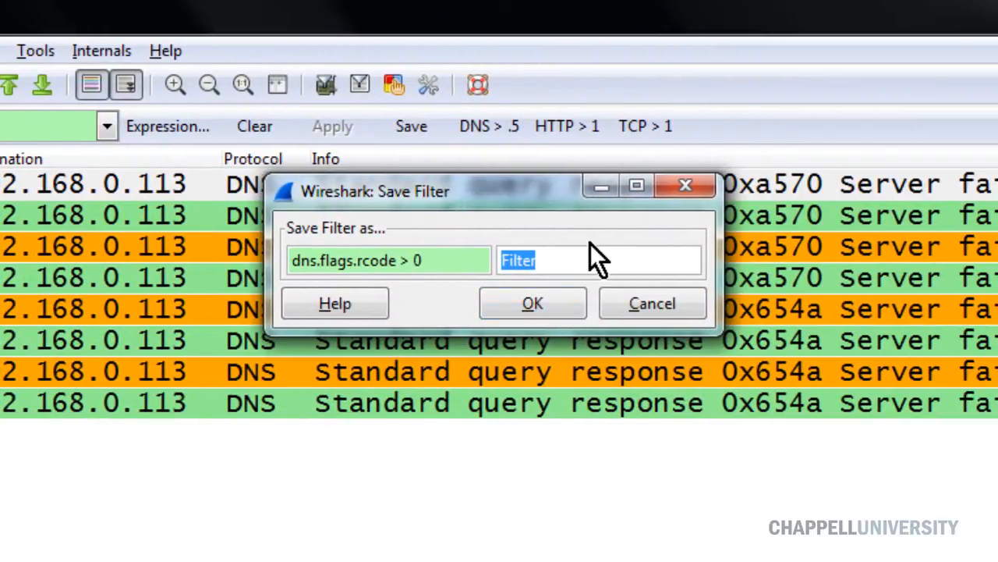
type("DNS Errs")
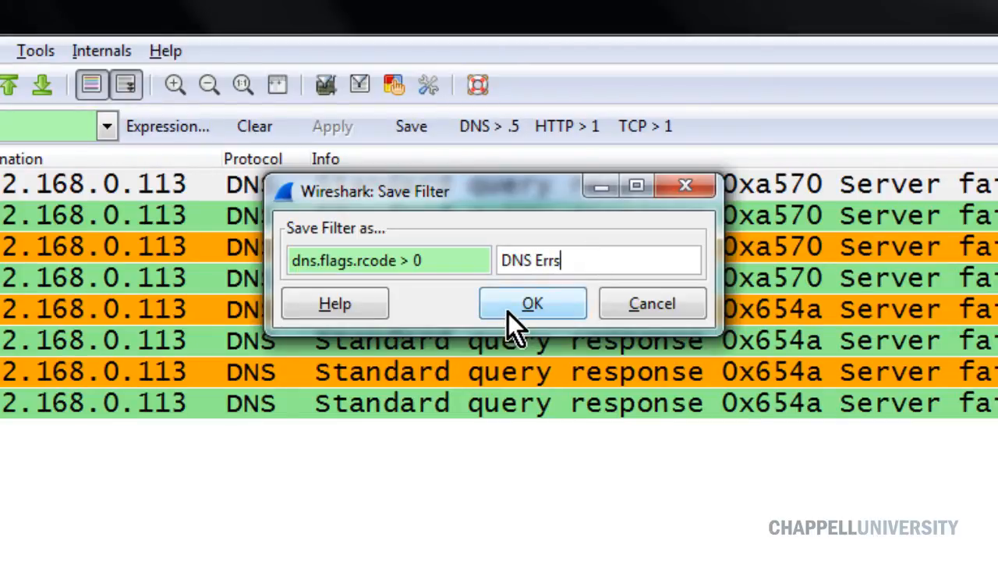
left_click(533, 303)
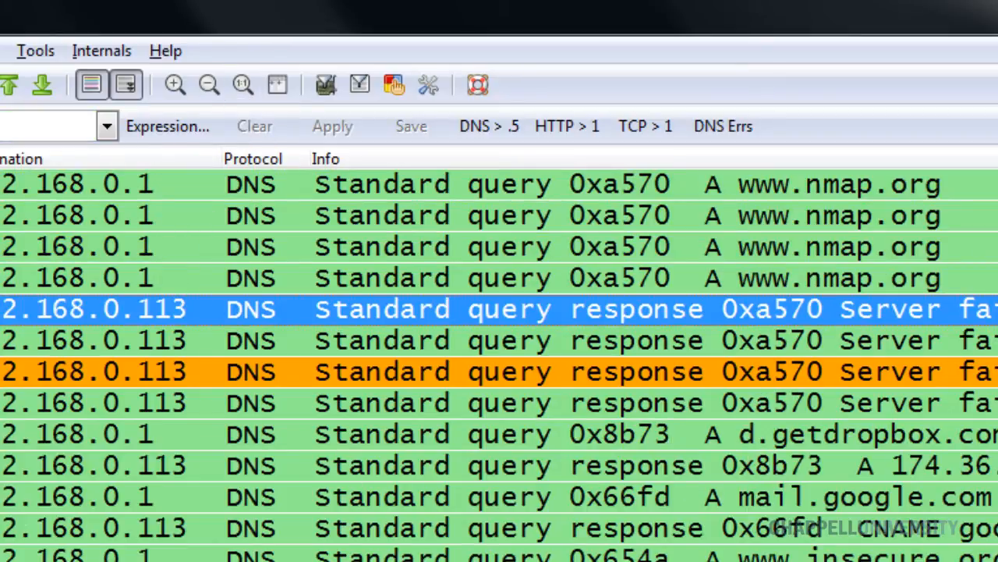
mouse_move(722, 127)
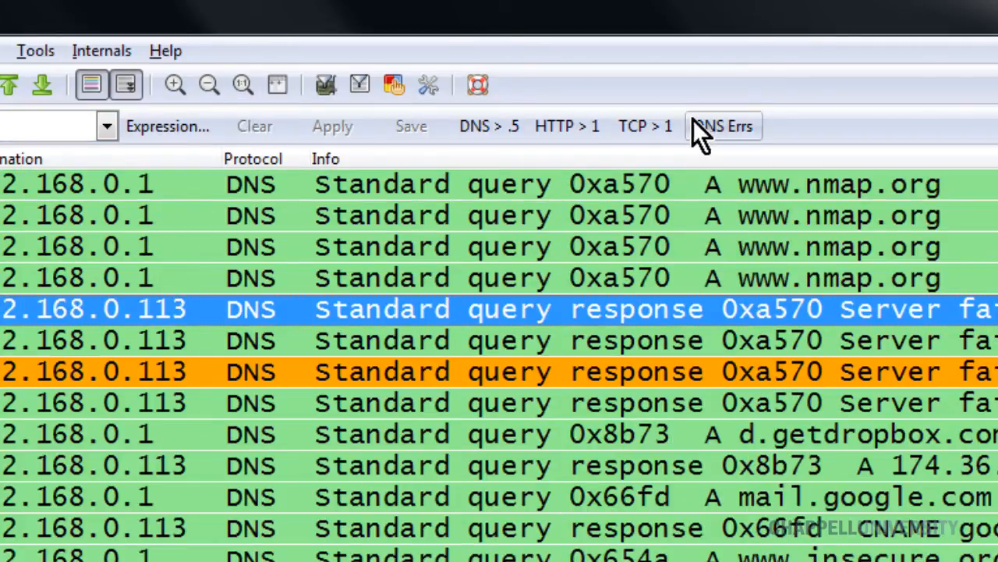